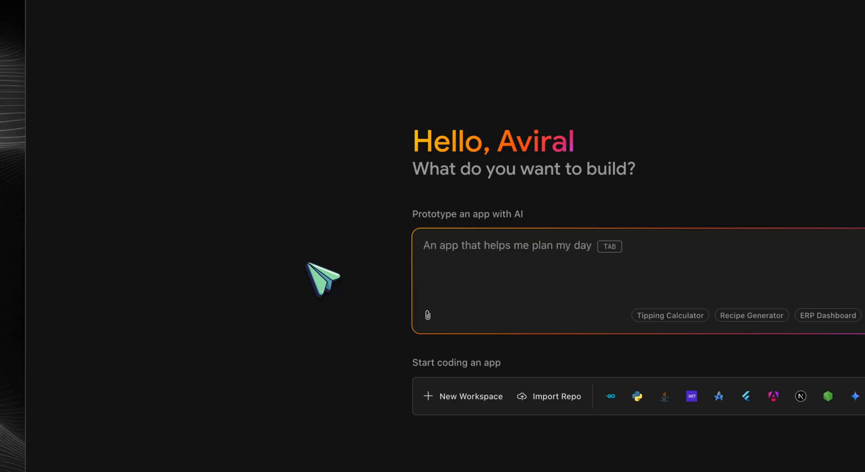
# Enter the prompt 'Build a beautiful looking planner app which let me add tasks also.'.
pyautogui.click(424, 246)
pyautogui.write('Build a beautiful looking planner app which let me add tasks also.')
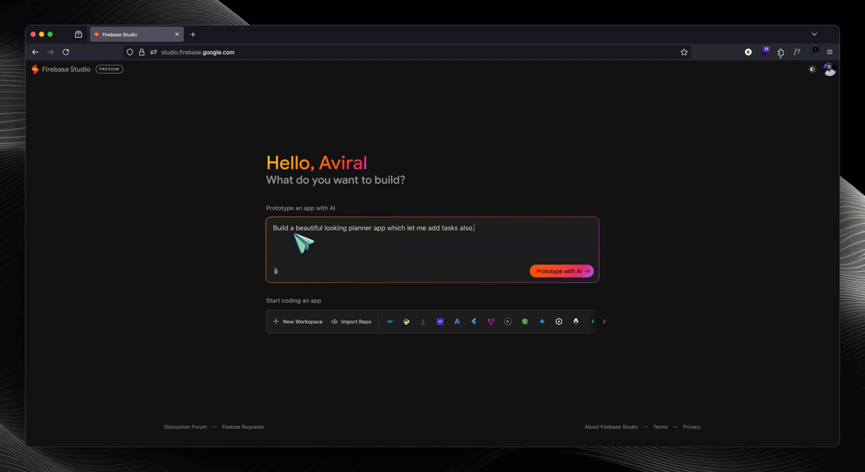
pyautogui.moveTo(342, 245)
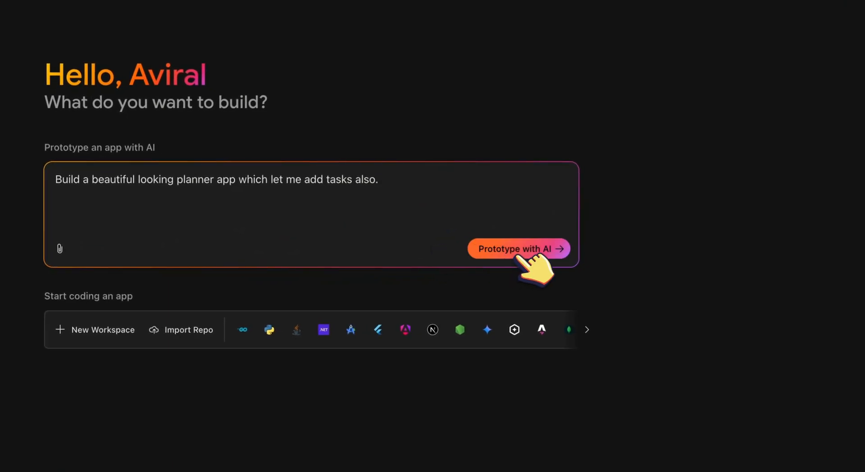
# Send the request, review the DayDream Planner blueprint and start prototyping it.
pyautogui.click(517, 249)
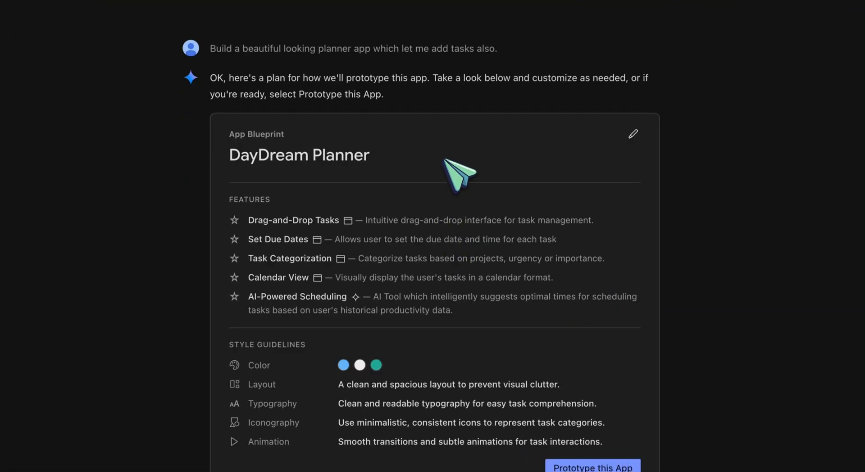
pyautogui.moveTo(458, 174)
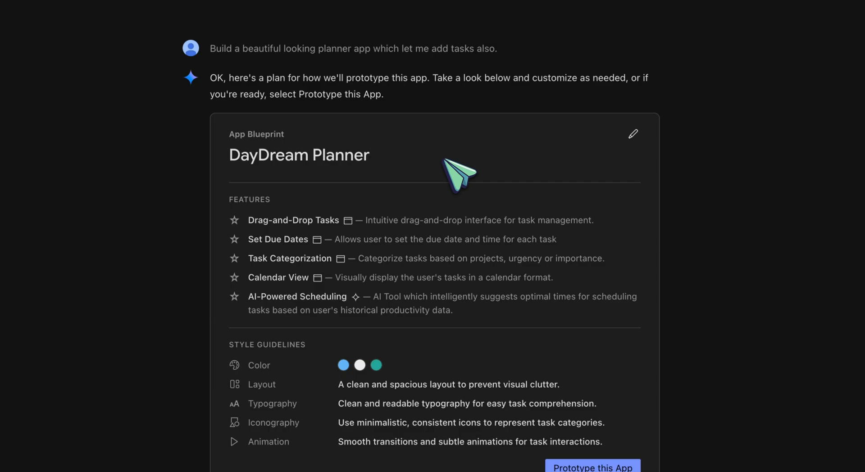
pyautogui.moveTo(279, 234)
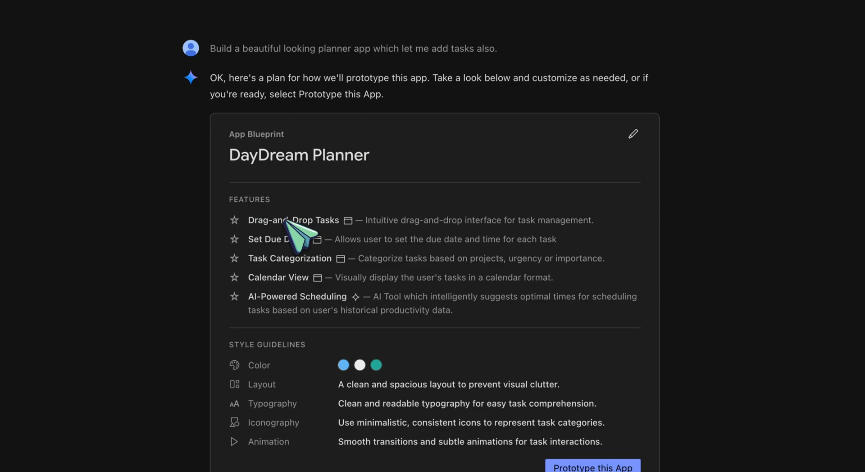
pyautogui.moveTo(312, 243)
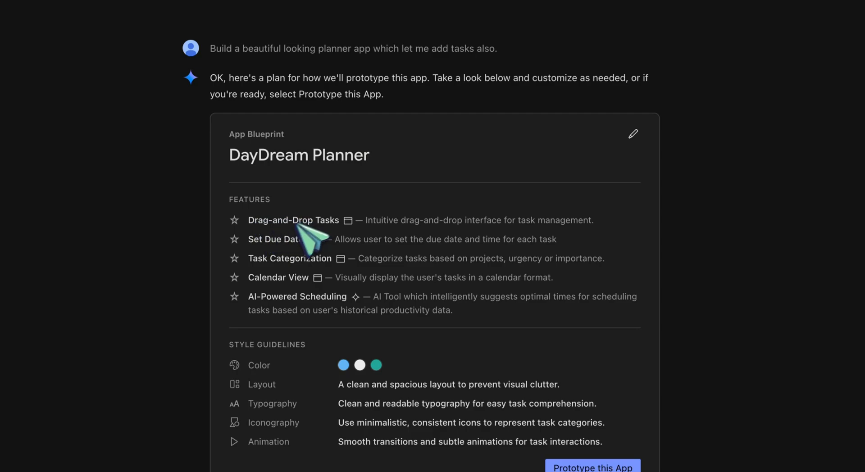
pyautogui.moveTo(276, 273)
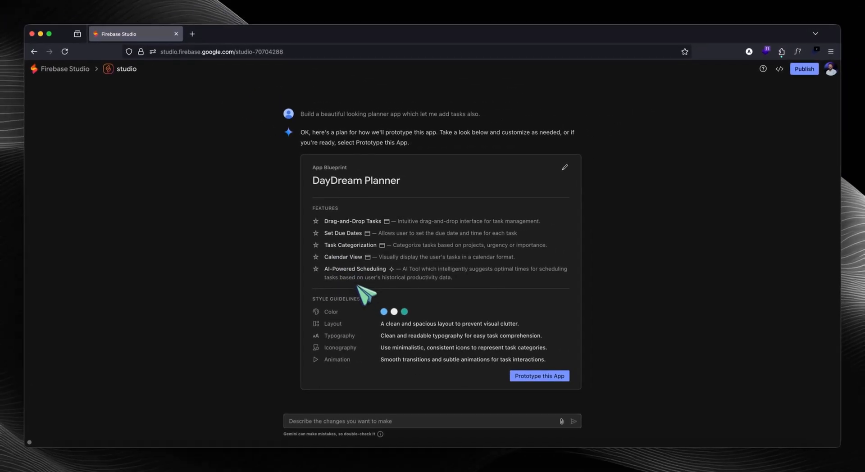
pyautogui.moveTo(387, 325)
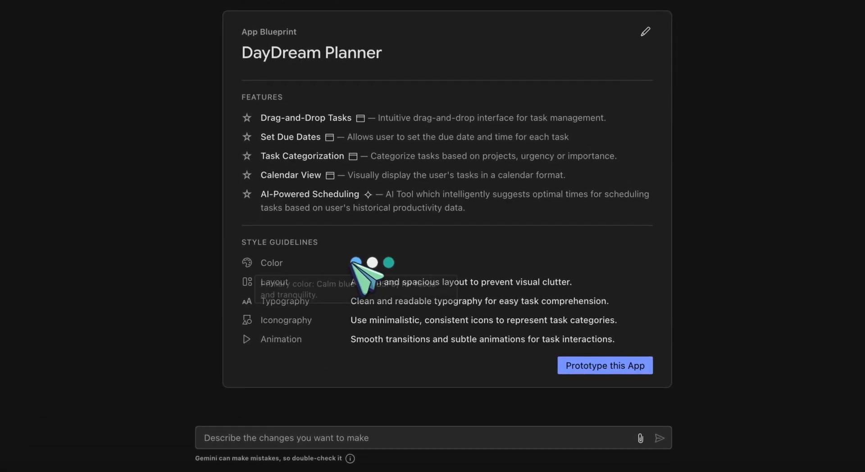
pyautogui.moveTo(314, 331)
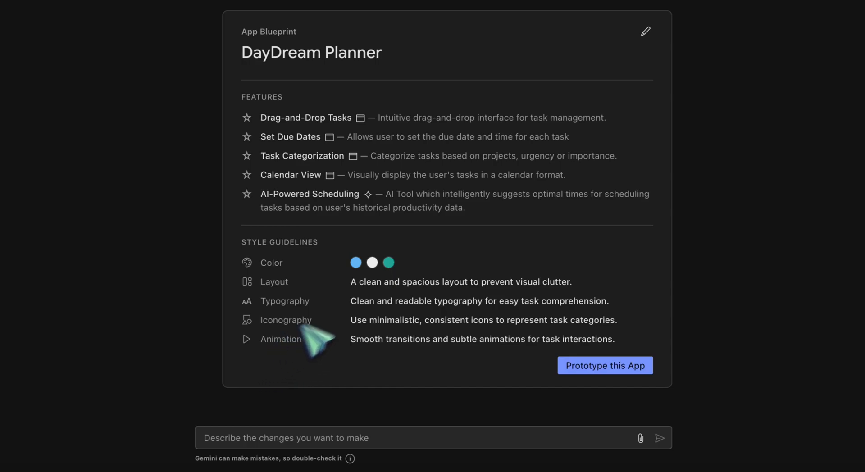
pyautogui.moveTo(325, 318)
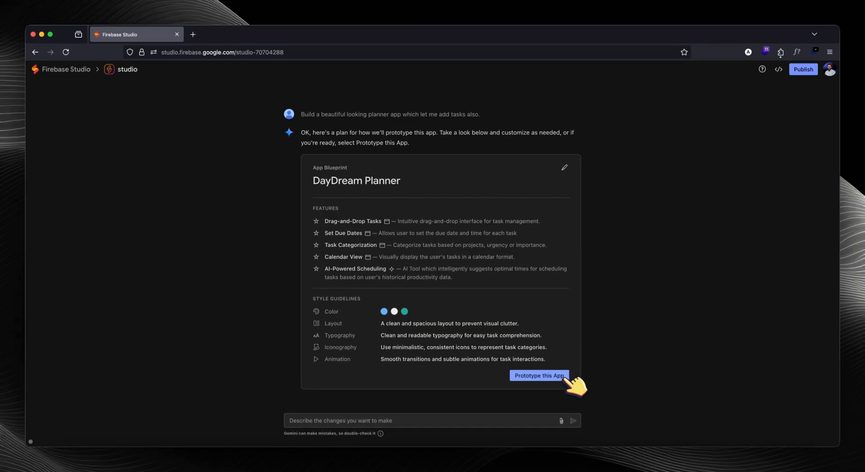
pyautogui.click(539, 376)
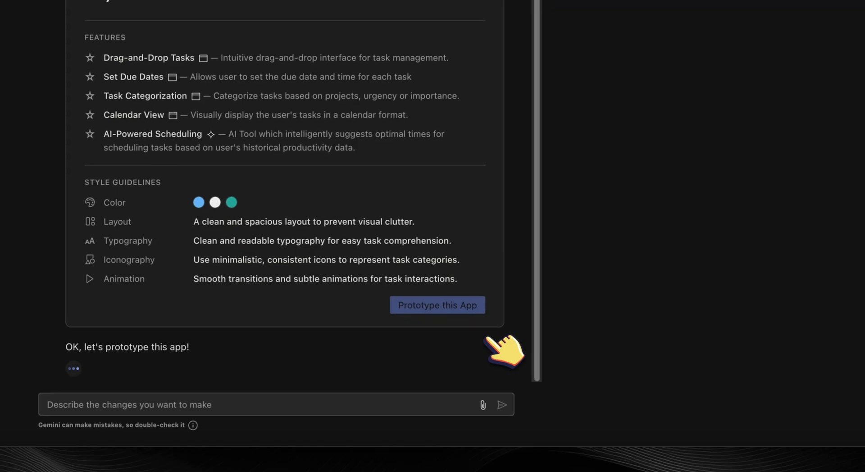
# Let Gemini write the DayDream Planner files and globals.css theme colours.
pyautogui.click(437, 305)
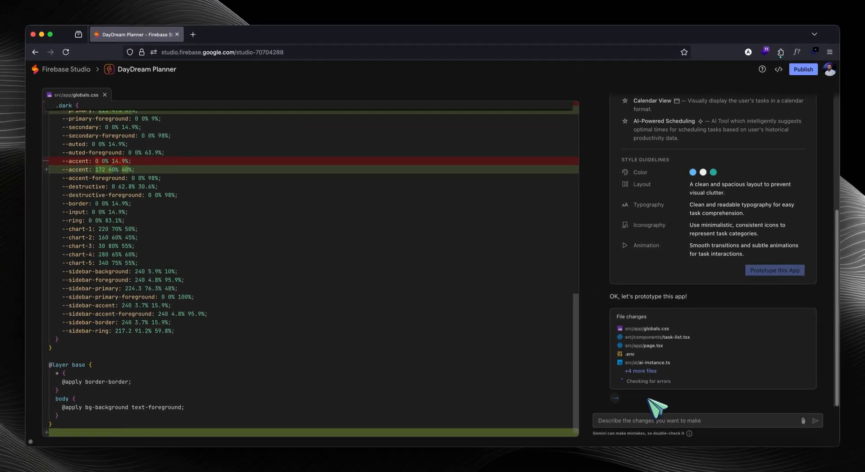
pyautogui.click(640, 370)
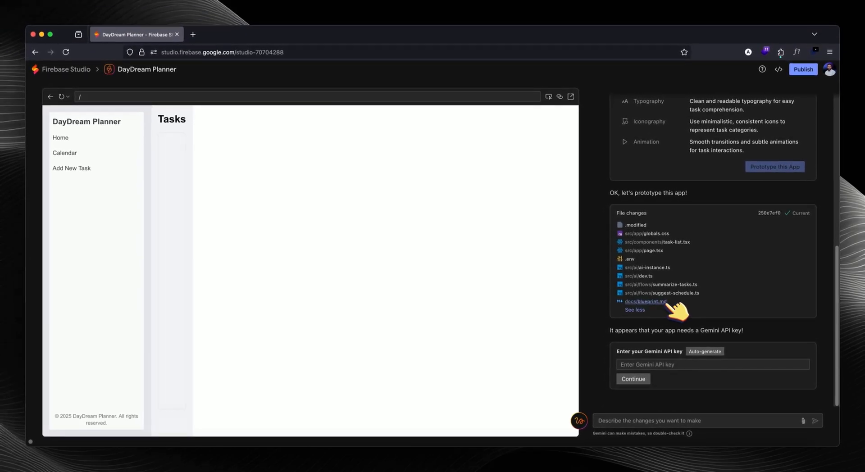
pyautogui.moveTo(249, 313)
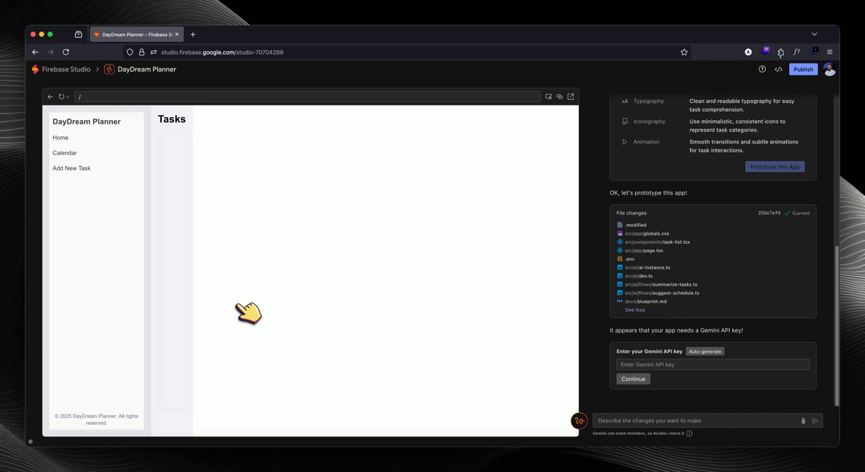
pyautogui.moveTo(120, 215)
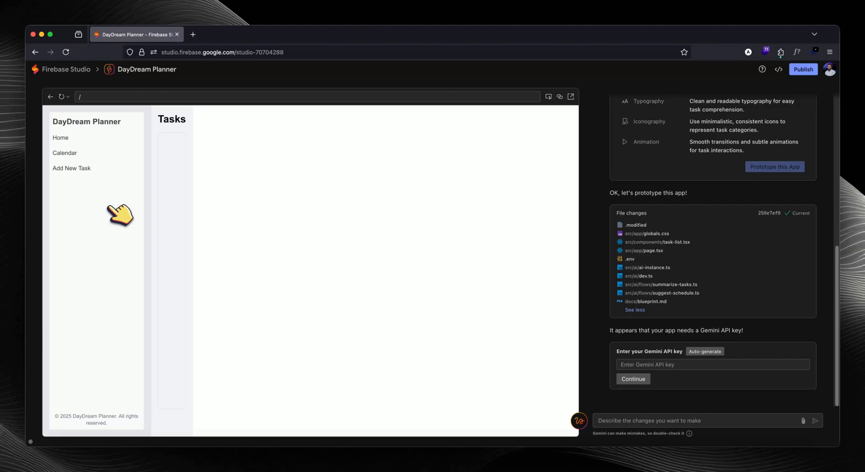
pyautogui.click(71, 169)
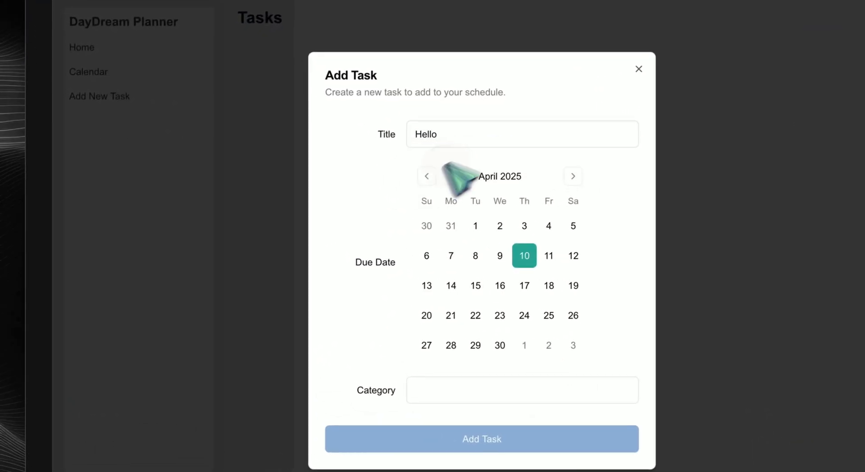
pyautogui.click(481, 439)
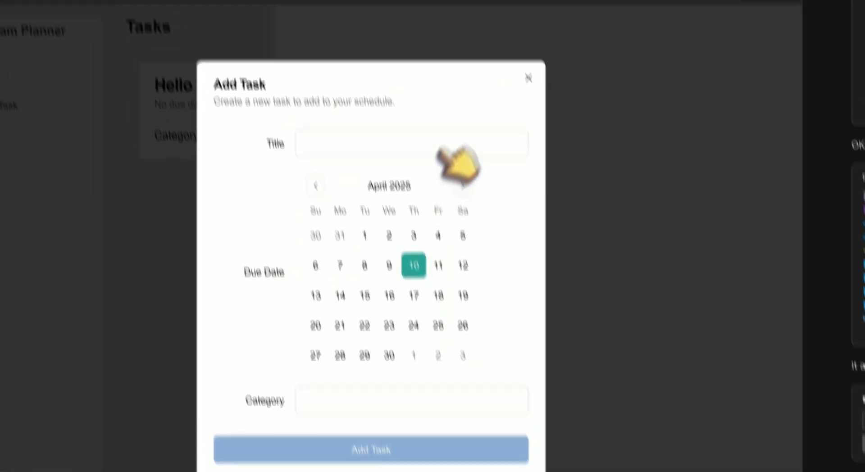
pyautogui.click(527, 78)
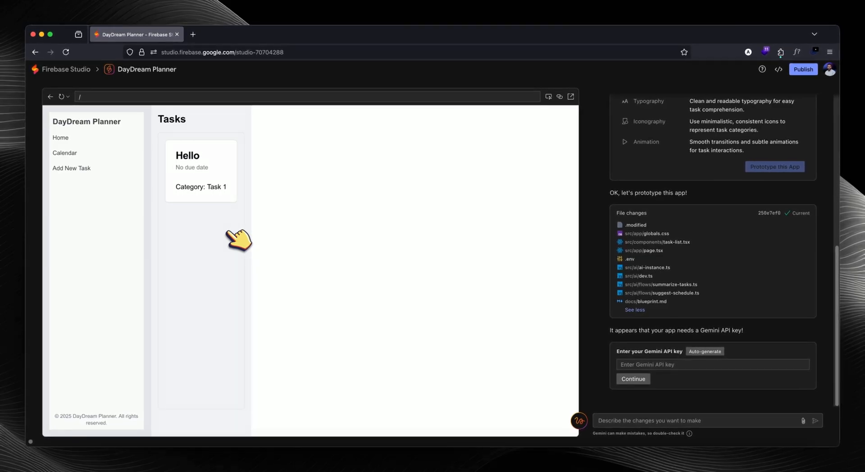
pyautogui.moveTo(591, 317)
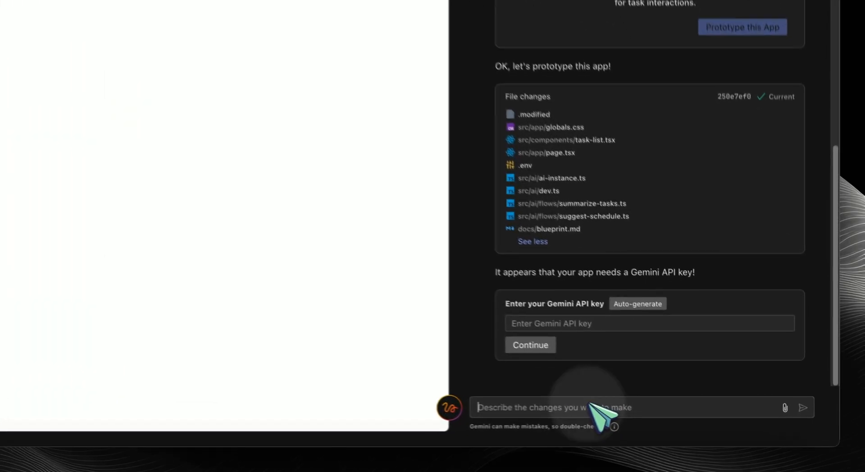
# Ask Gemini to 'Make it full screen webapp' and apply the layout and style changes.
pyautogui.write('Make it full screen')
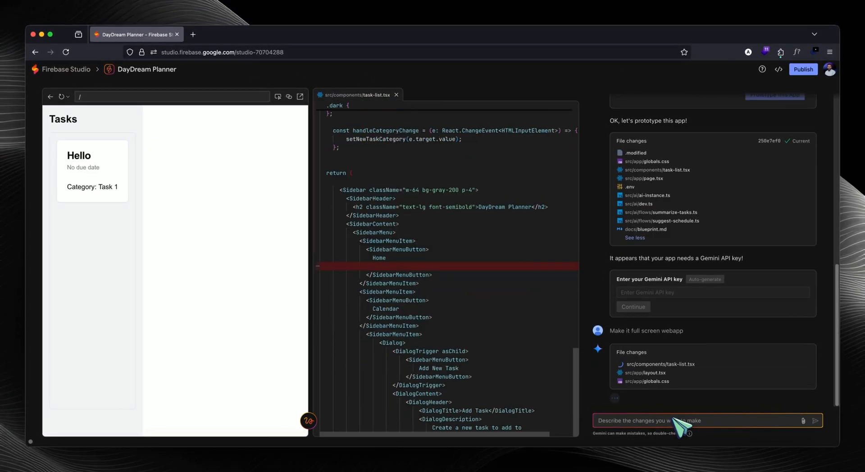
pyautogui.scroll(-3)
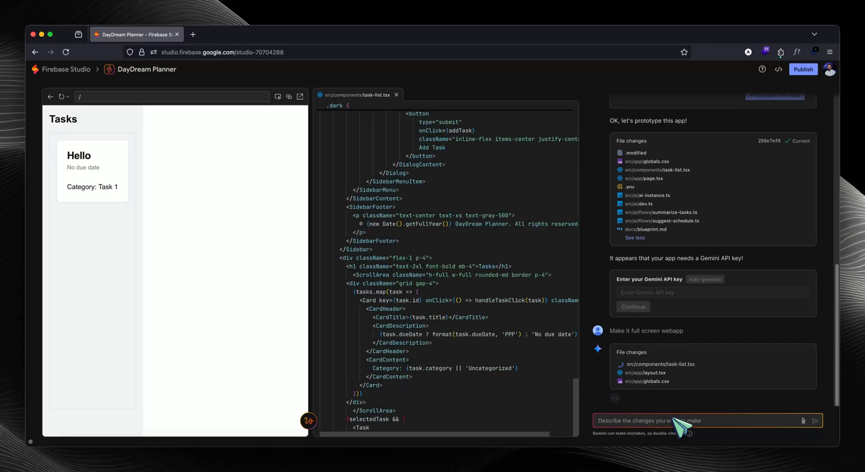
pyautogui.scroll(-3)
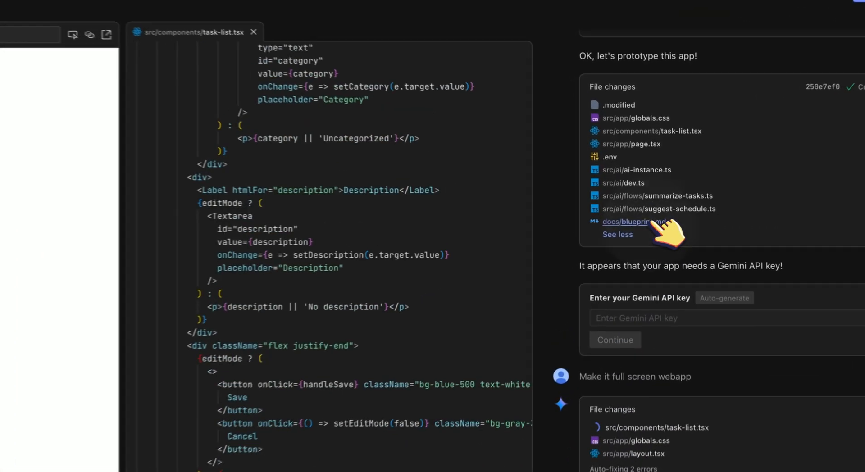
pyautogui.click(625, 222)
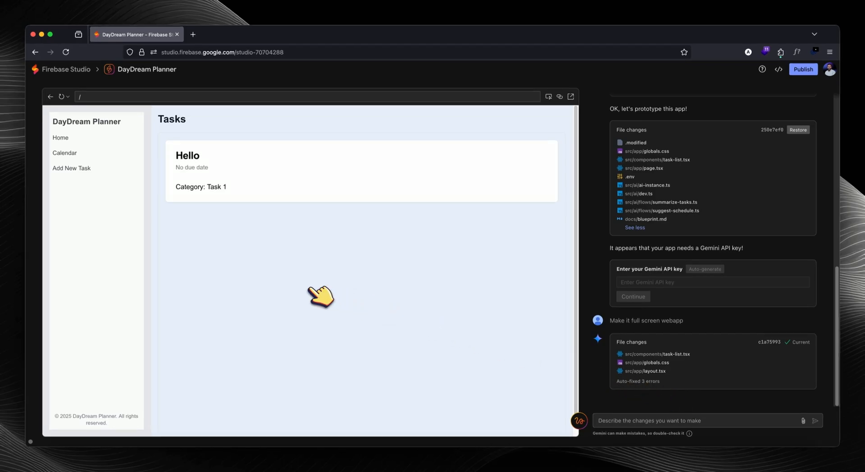
pyautogui.moveTo(387, 260)
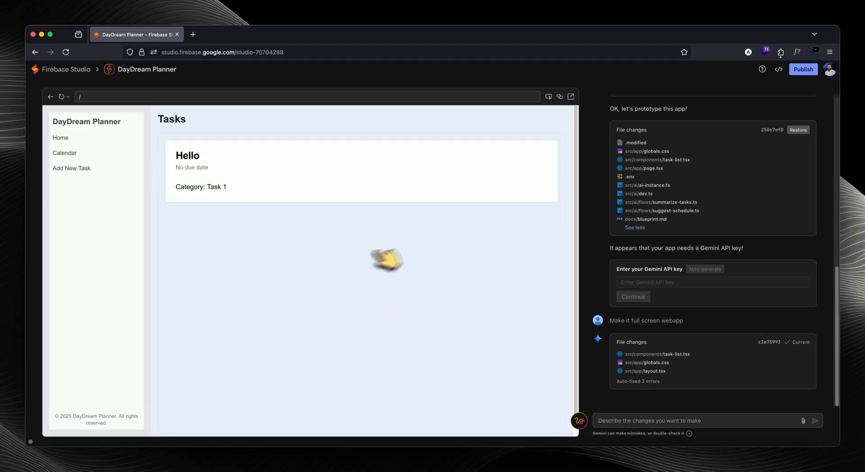
pyautogui.moveTo(296, 270)
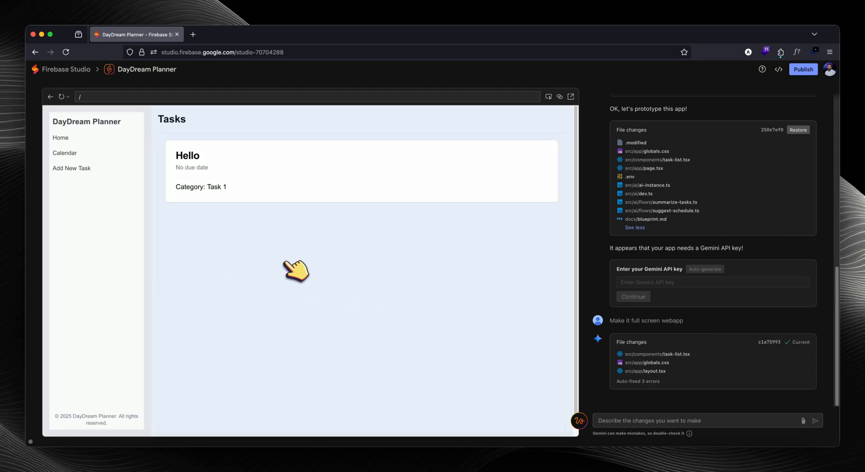
pyautogui.moveTo(299, 270)
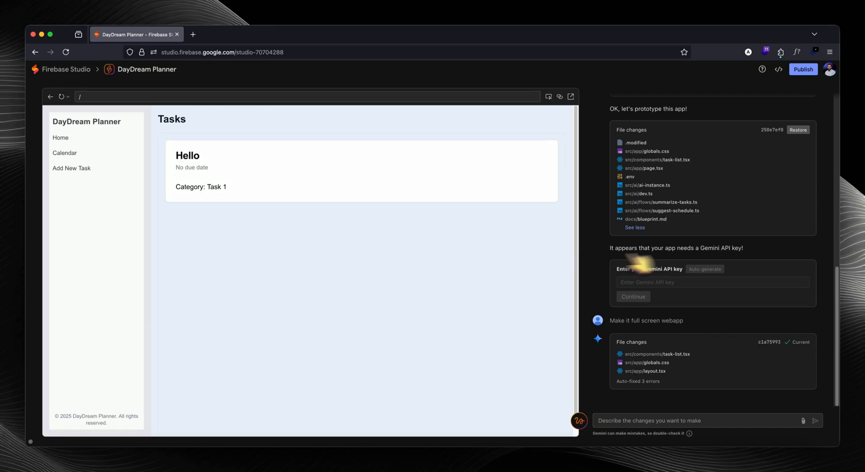
pyautogui.moveTo(811, 88)
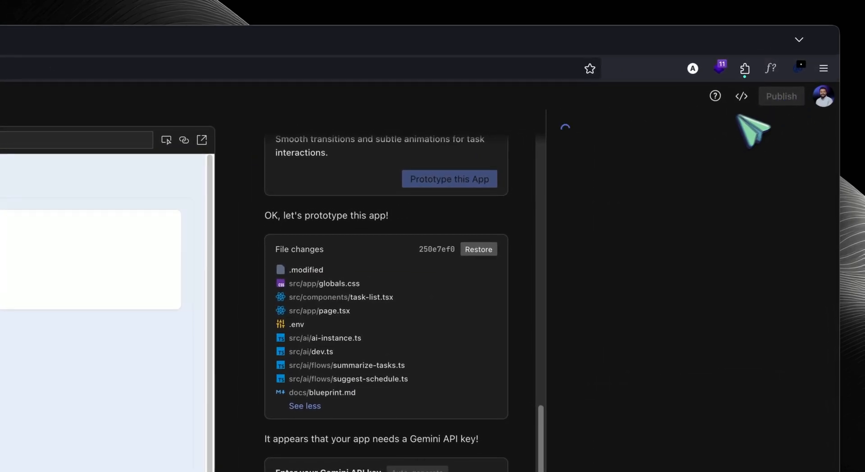
pyautogui.moveTo(712, 191)
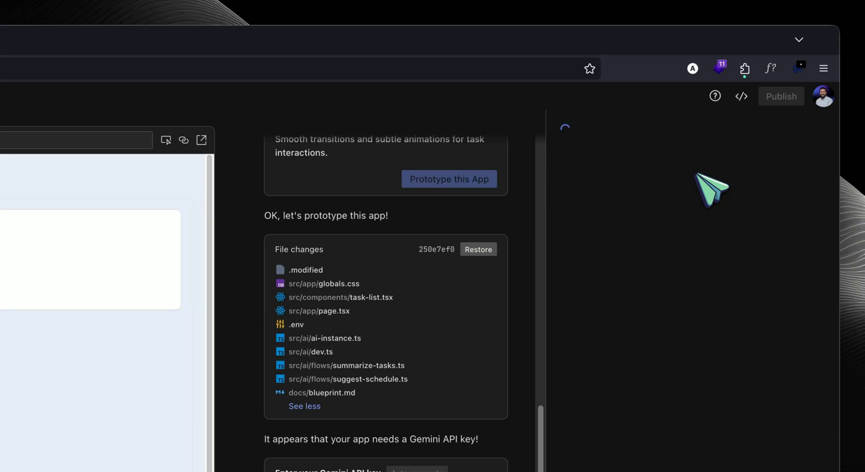
# Bring up Firebase App Hosting setup for project daydream-planner-6v8tf.
pyautogui.click(781, 97)
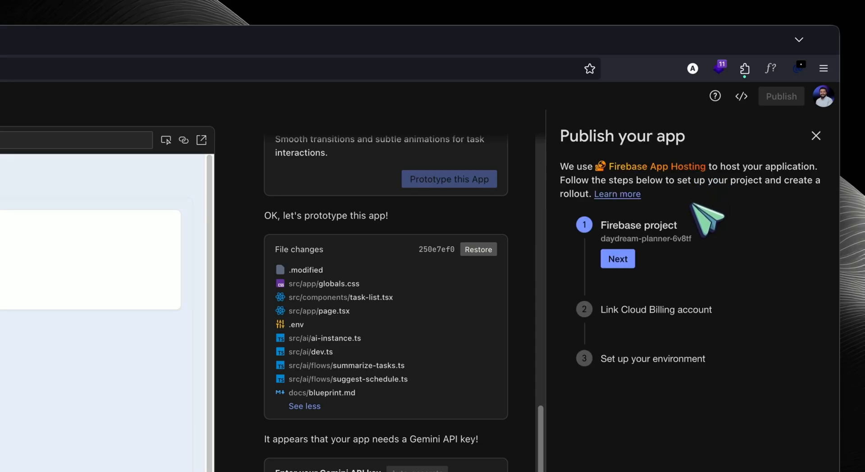
pyautogui.moveTo(701, 270)
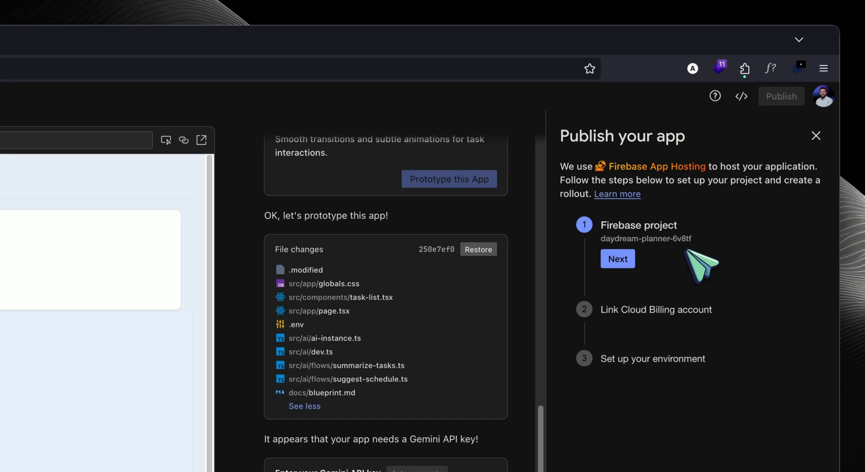
pyautogui.moveTo(679, 270)
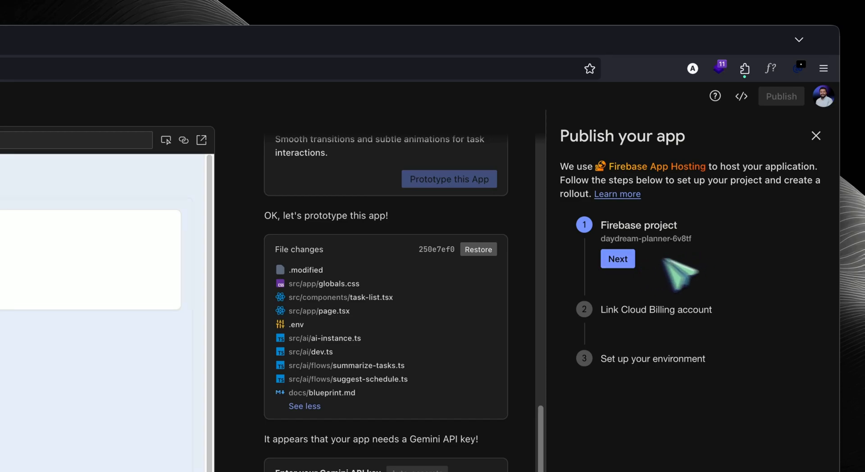
pyautogui.moveTo(734, 276)
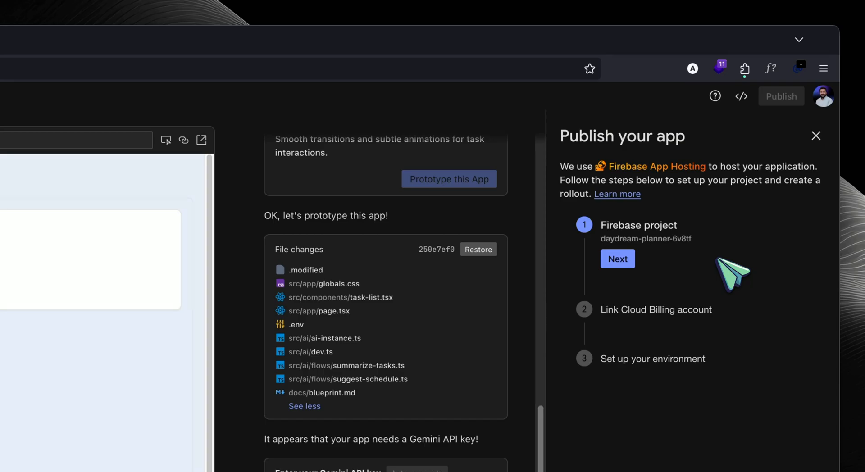